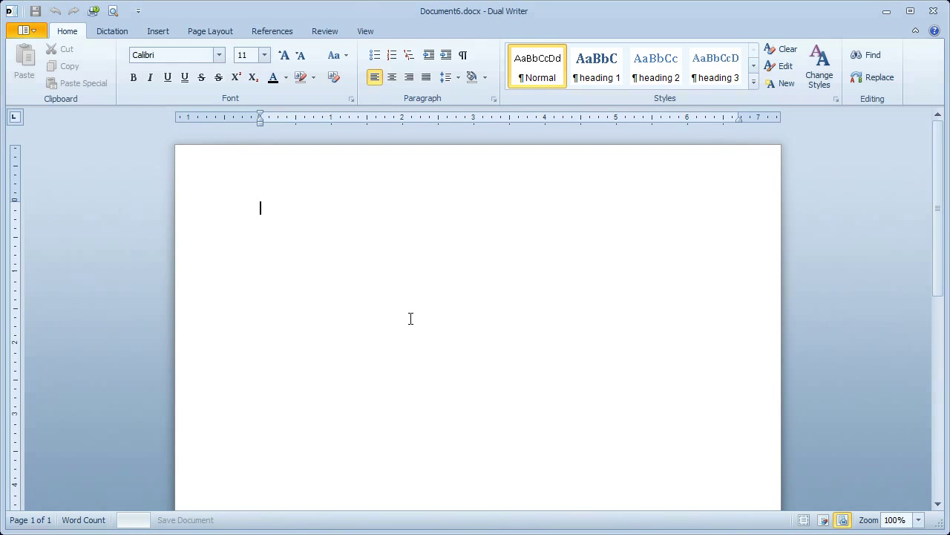
{"action": "mouse_move", "coordinate": [333, 240]}
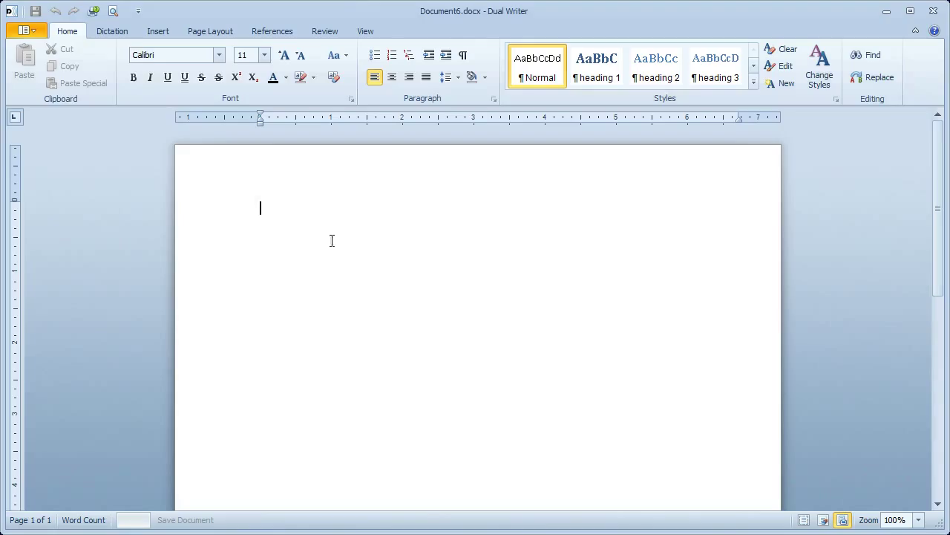
- Switch the ribbon to the Dictation tools for the blank Document6
{"action": "left_click", "coordinate": [113, 31]}
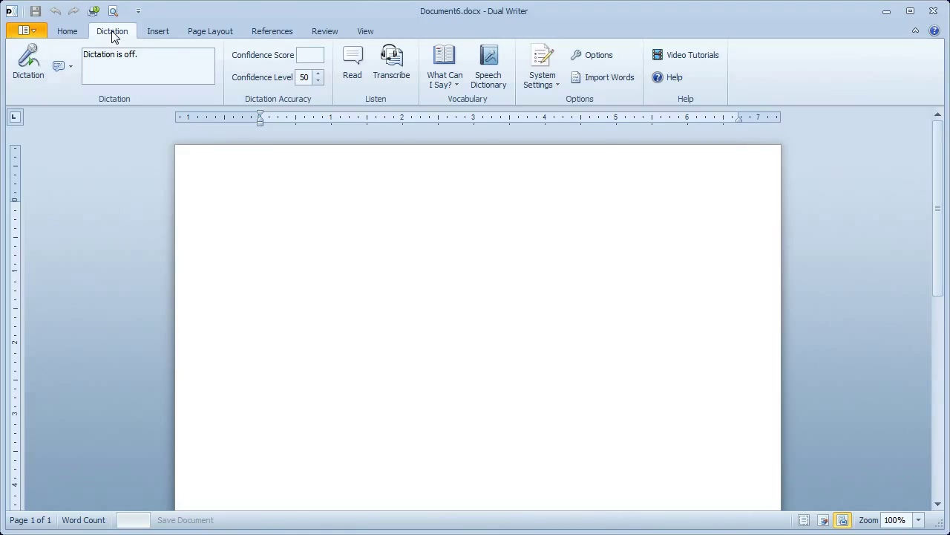
{"action": "mouse_move", "coordinate": [392, 63]}
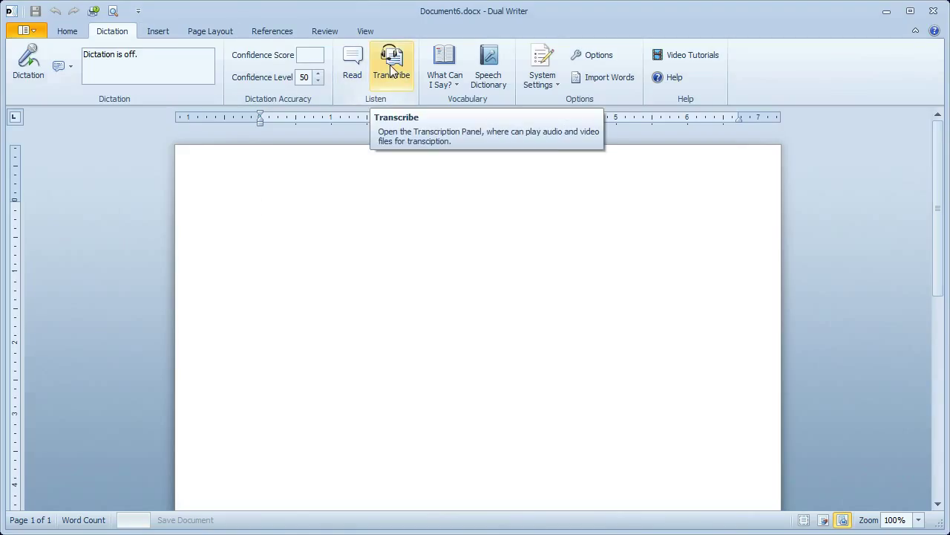
- Open the Transcription Panel and expand the Now Playing list of recent media files
{"action": "left_click", "coordinate": [392, 66]}
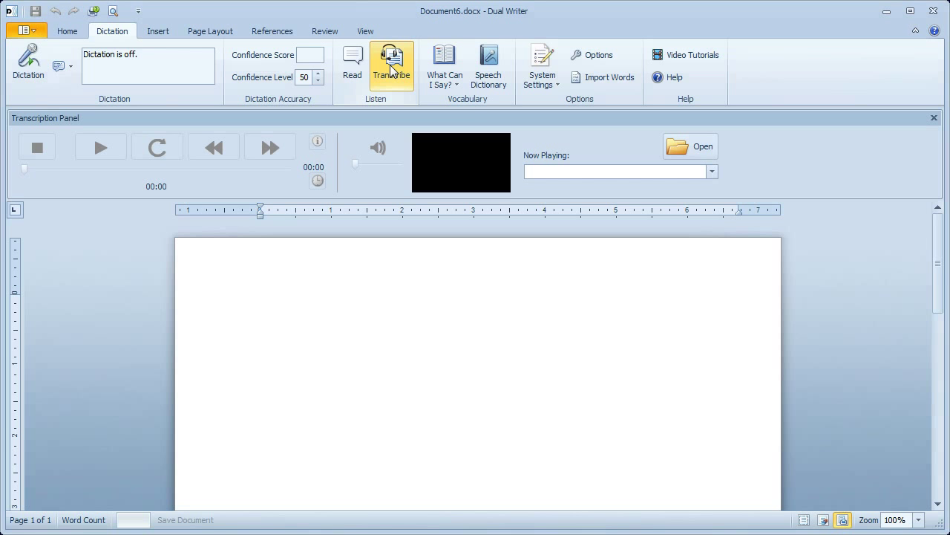
{"action": "left_click", "coordinate": [392, 65]}
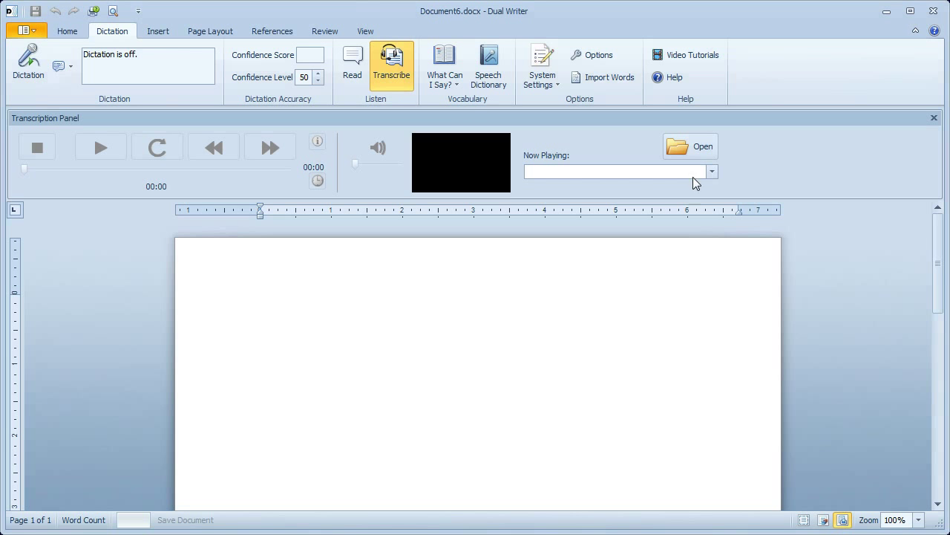
{"action": "left_click", "coordinate": [689, 146]}
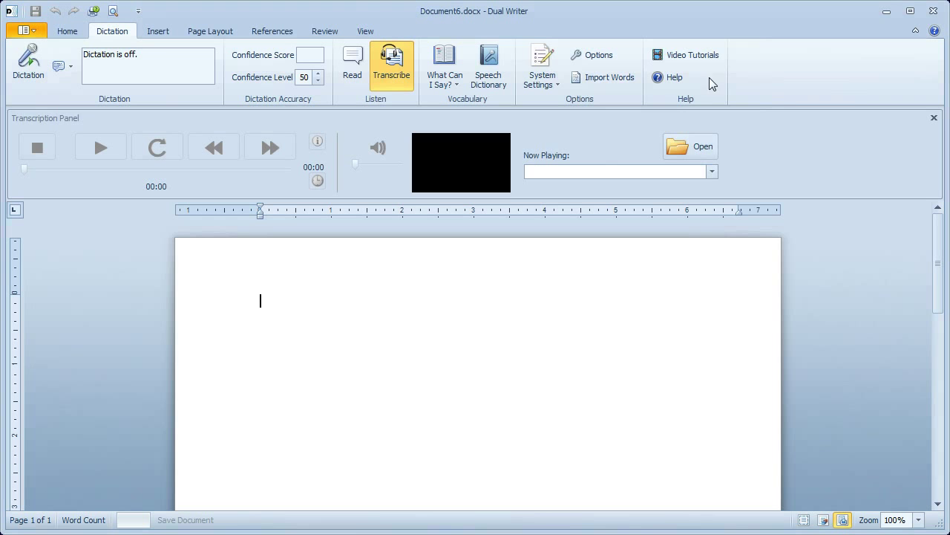
{"action": "left_click", "coordinate": [710, 172]}
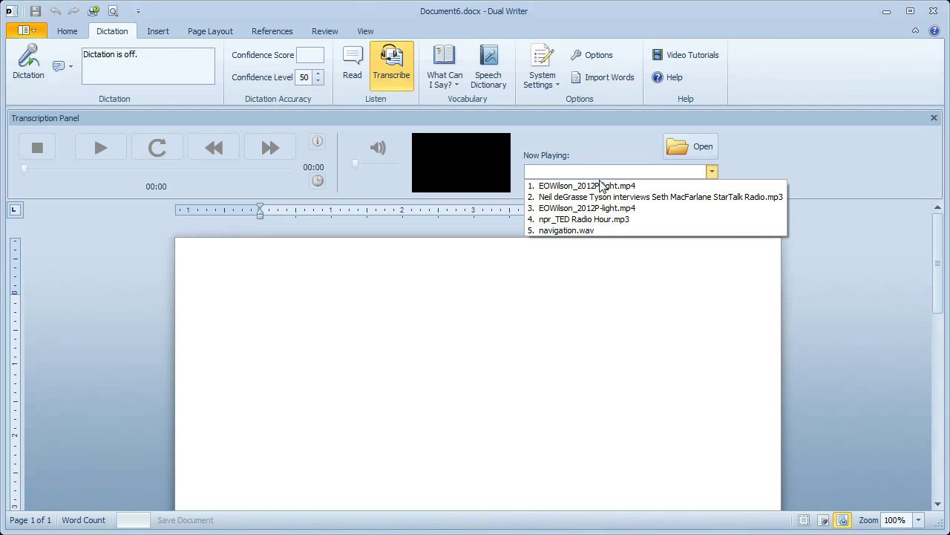
- Load EOWilson_2012P-light.mp4 from the recent list, play a few seconds, and pause at 9 seconds
{"action": "left_click", "coordinate": [586, 186]}
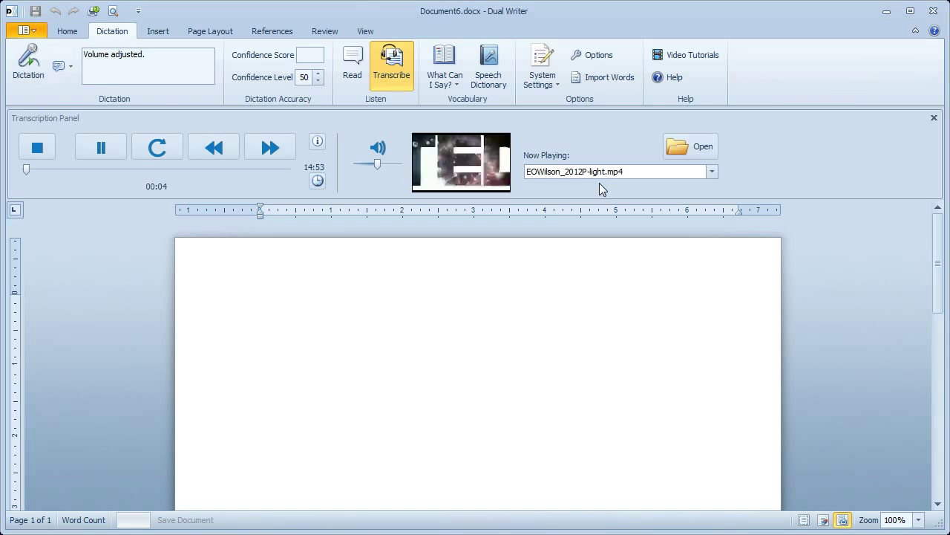
{"action": "left_click", "coordinate": [101, 147]}
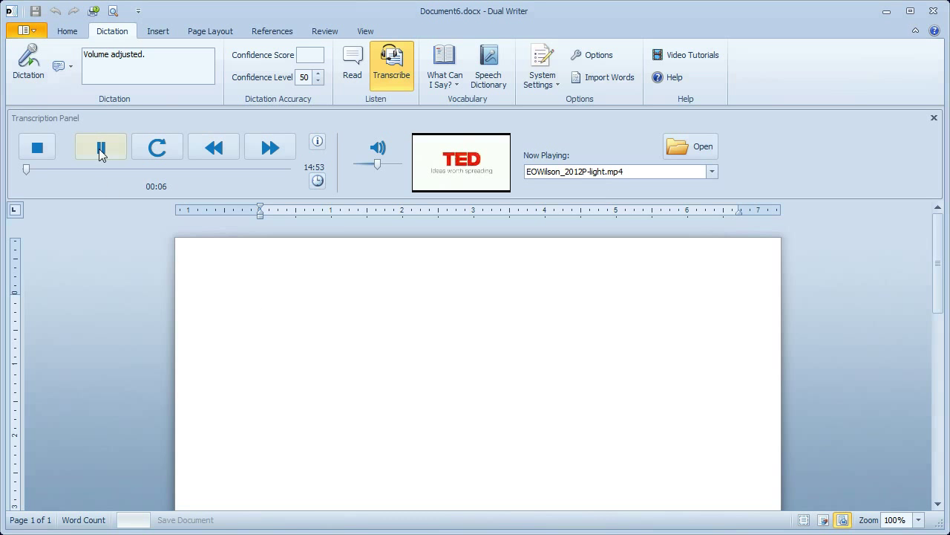
{"action": "mouse_move", "coordinate": [101, 147]}
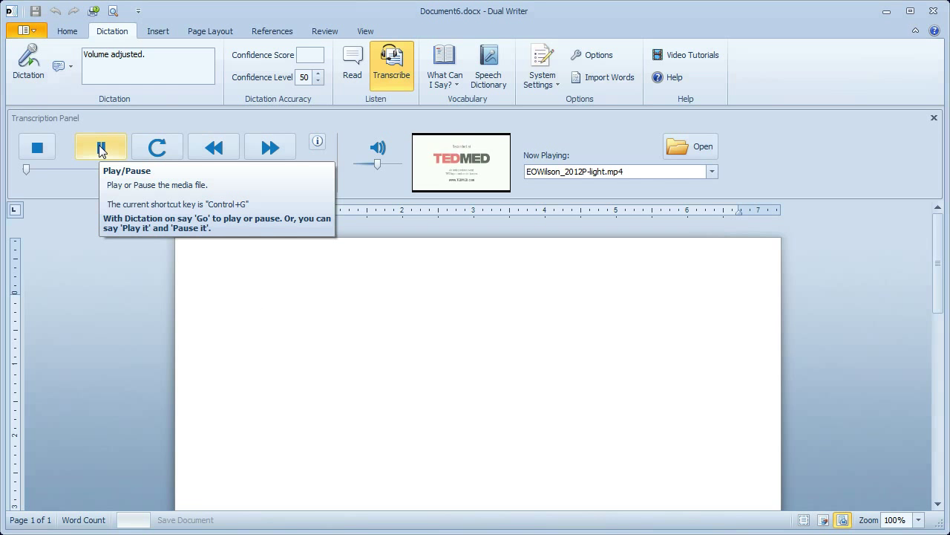
{"action": "left_click", "coordinate": [101, 145]}
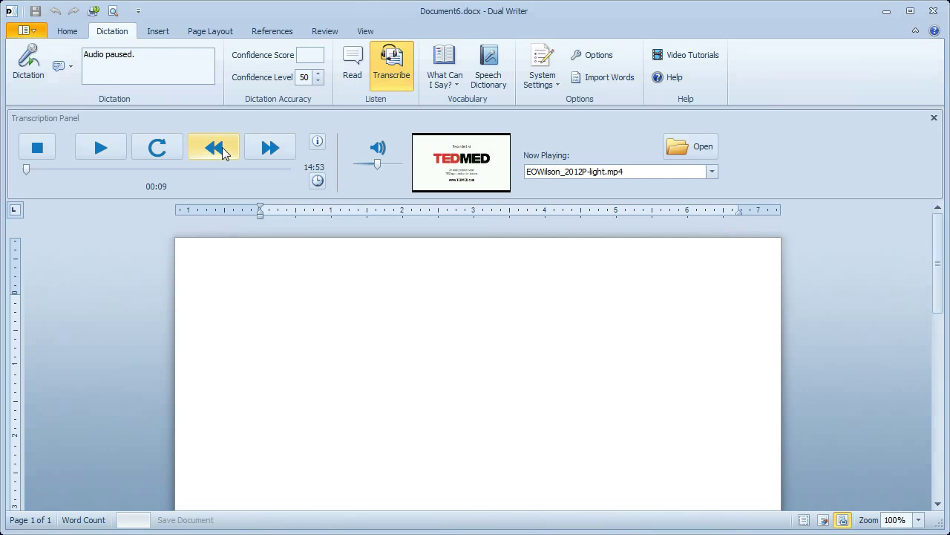
{"action": "mouse_move", "coordinate": [214, 147]}
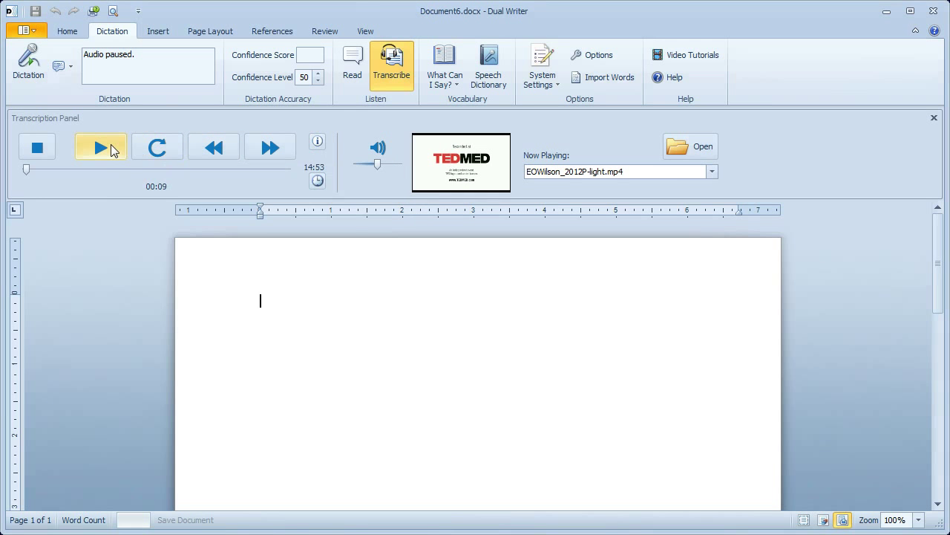
{"action": "mouse_move", "coordinate": [101, 147]}
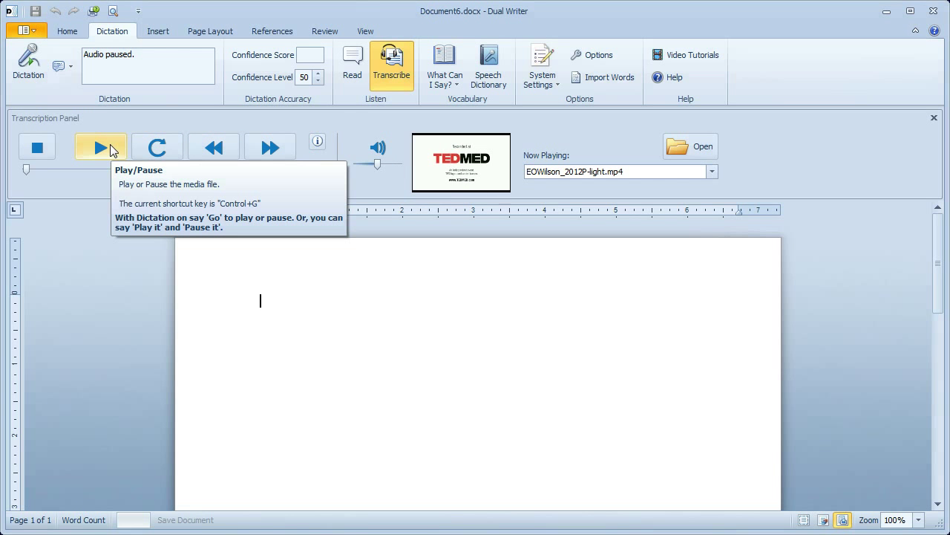
{"action": "mouse_move", "coordinate": [36, 147]}
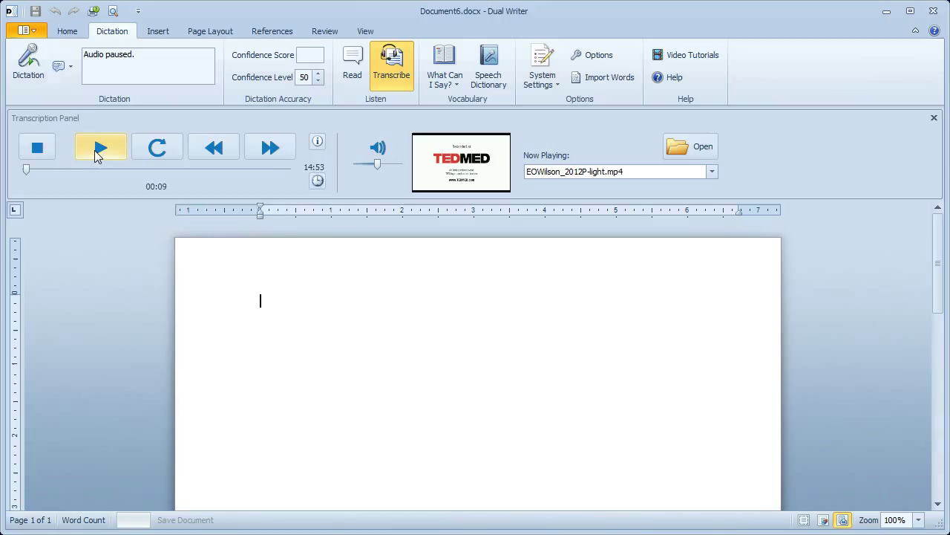
{"action": "mouse_move", "coordinate": [101, 147]}
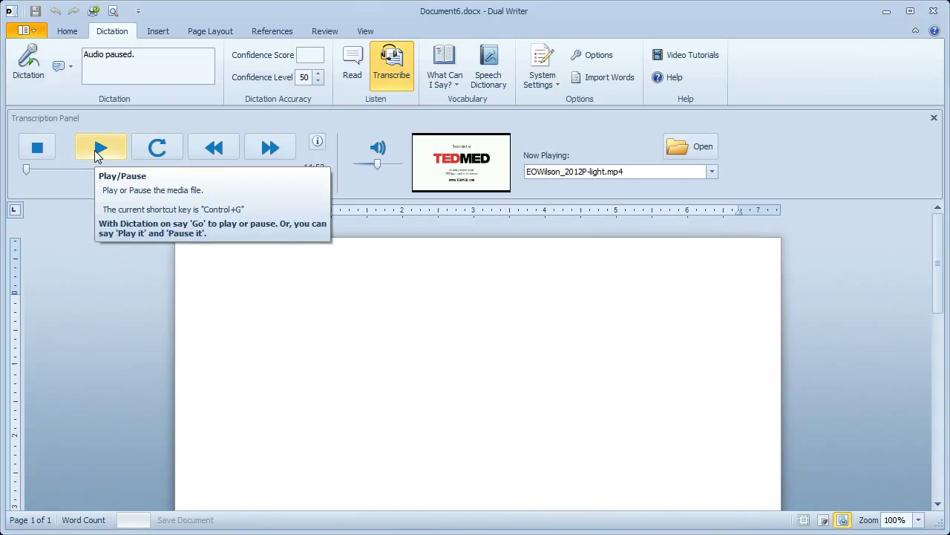
- Play the talk briefly, skip forward to about 43 seconds, and pause at 44 seconds
{"action": "left_click", "coordinate": [101, 147]}
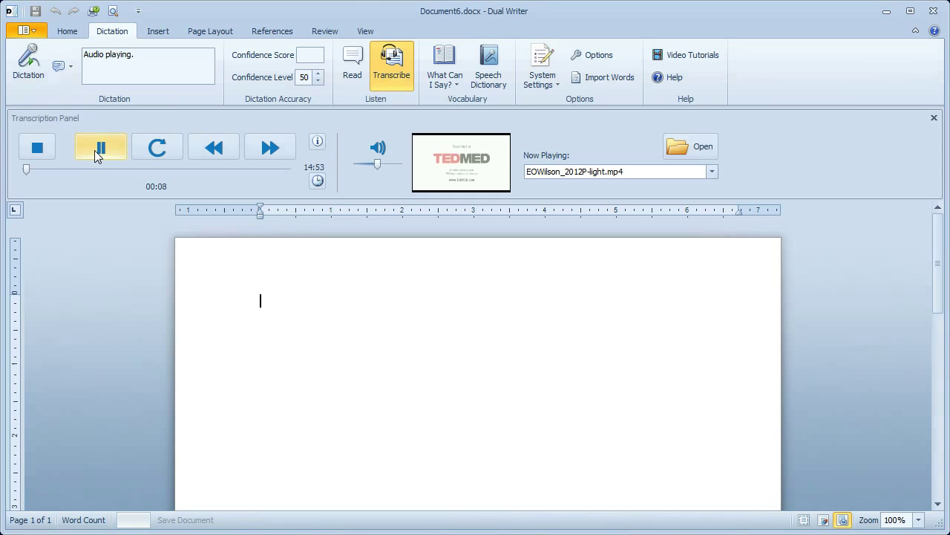
{"action": "left_click", "coordinate": [101, 147]}
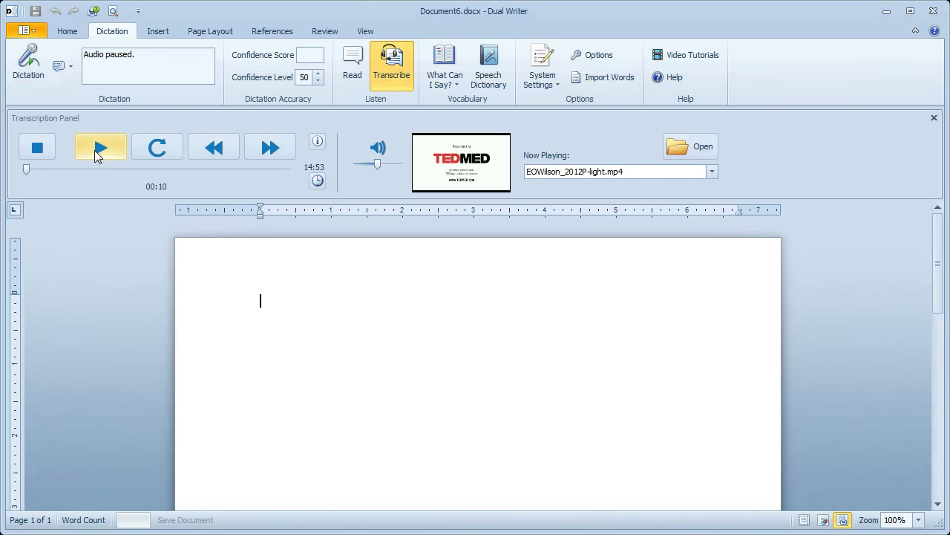
{"action": "mouse_move", "coordinate": [157, 147]}
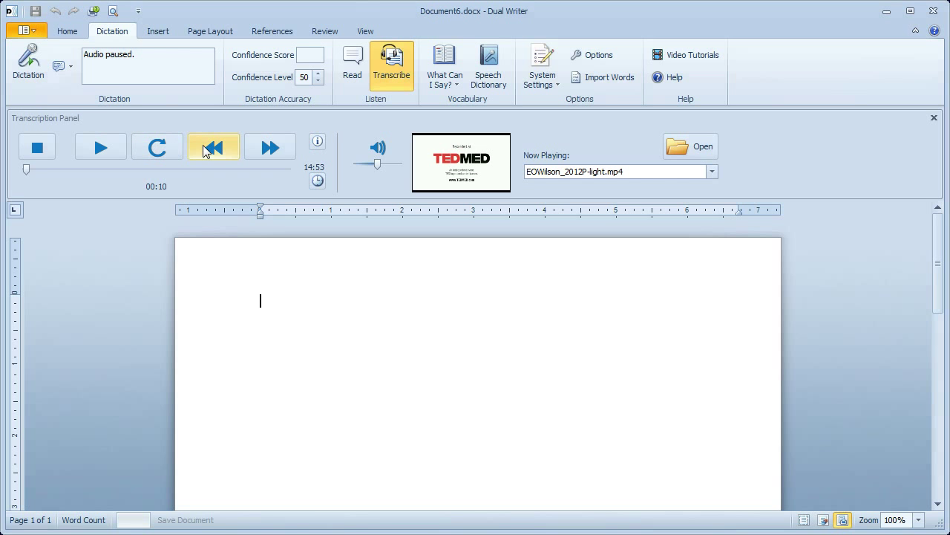
{"action": "mouse_move", "coordinate": [214, 147]}
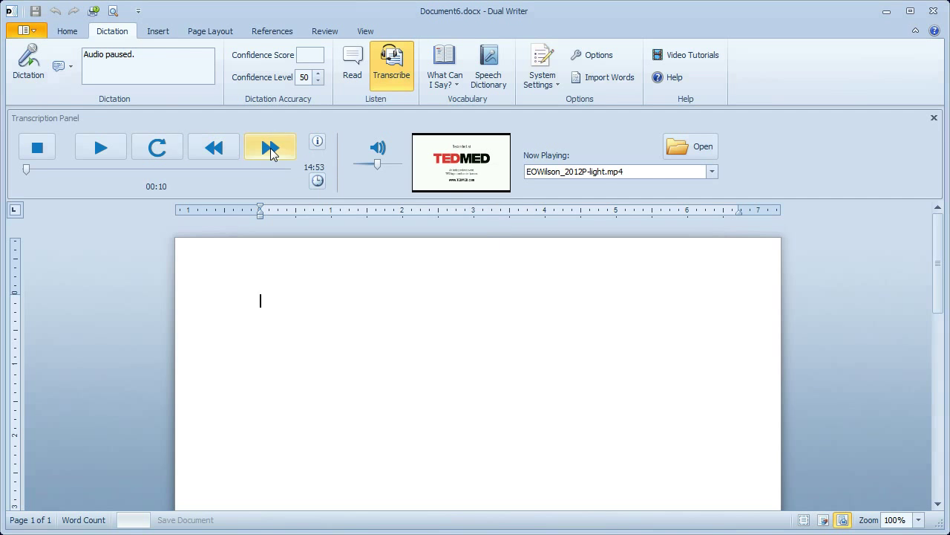
{"action": "left_click", "coordinate": [271, 147]}
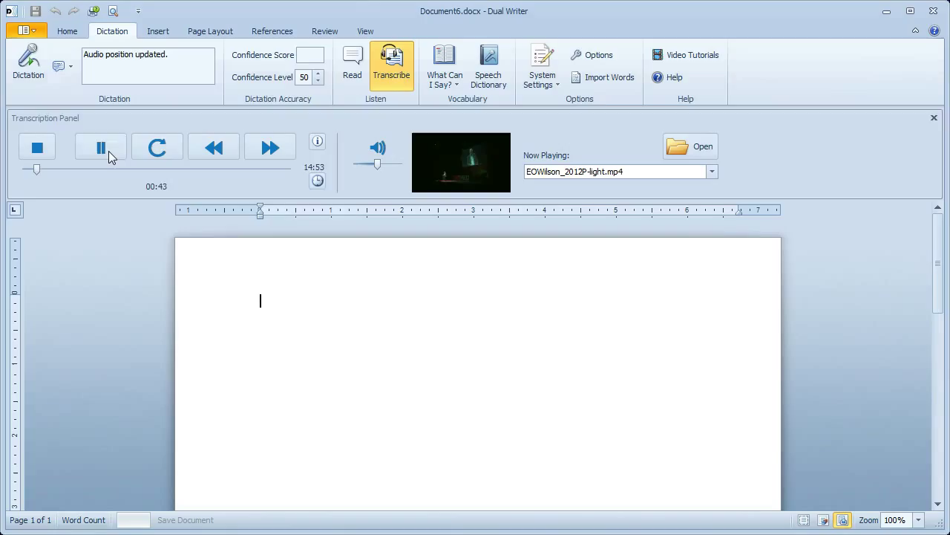
{"action": "left_click", "coordinate": [101, 147]}
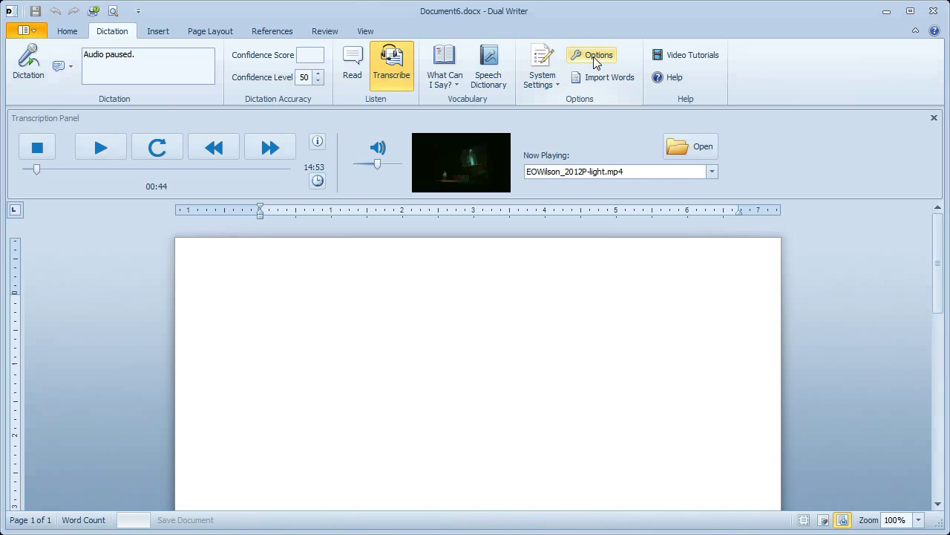
- Open the program Options and show the Transcription shortcut key settings
{"action": "left_click", "coordinate": [599, 55]}
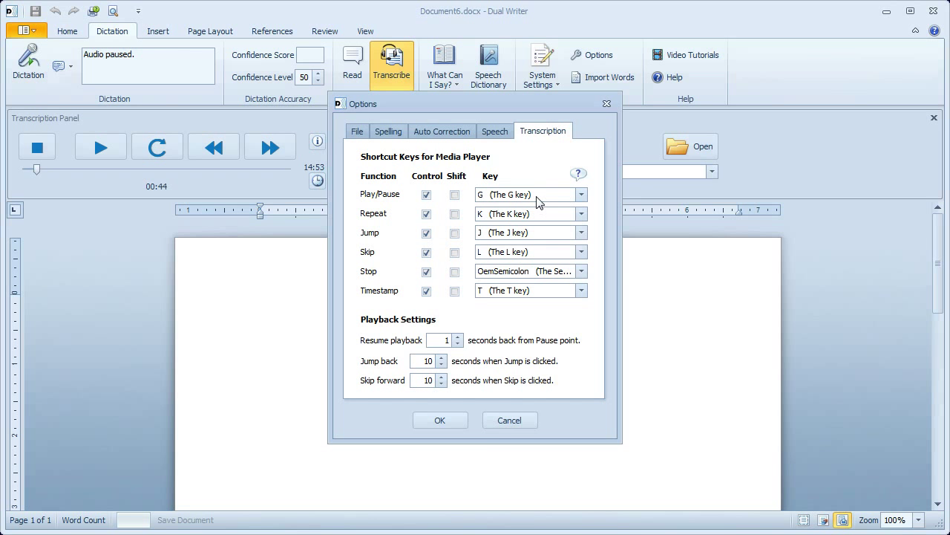
{"action": "left_click", "coordinate": [582, 214]}
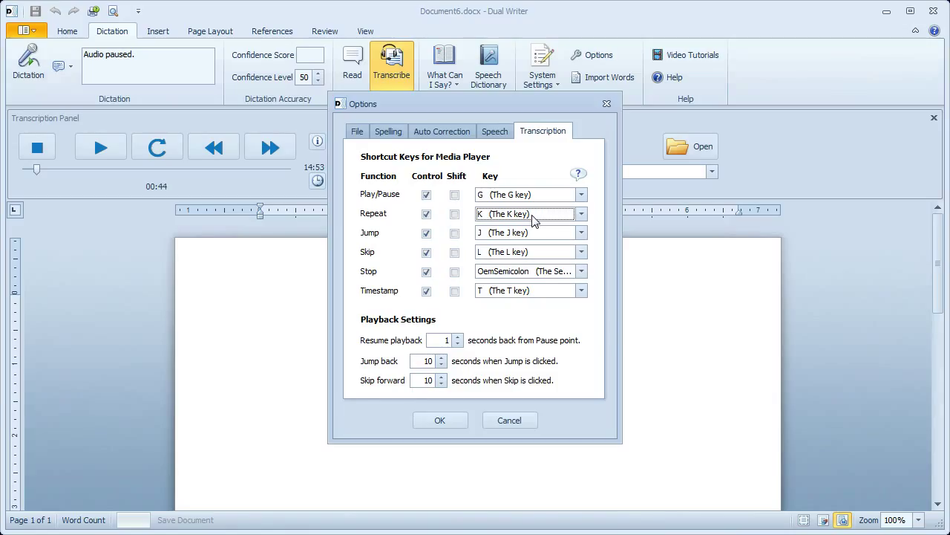
- Toggle the Control and Shift modifiers on the Play/Pause shortcut and restore them
{"action": "left_click", "coordinate": [426, 193]}
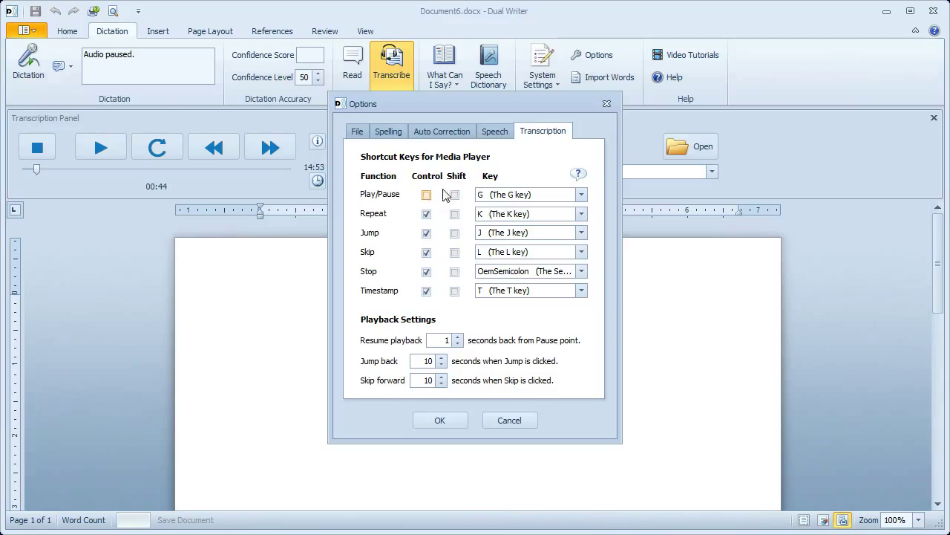
{"action": "left_click", "coordinate": [426, 194]}
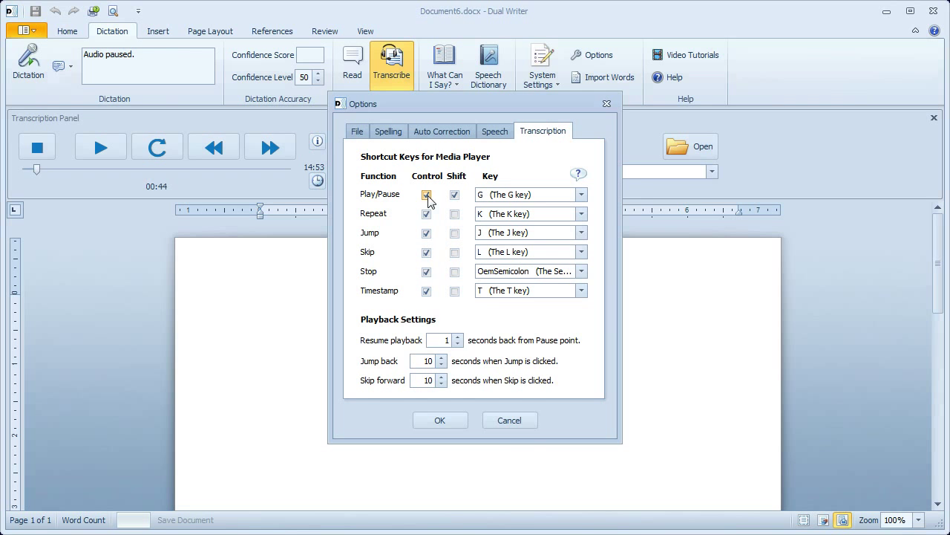
{"action": "left_click", "coordinate": [455, 194]}
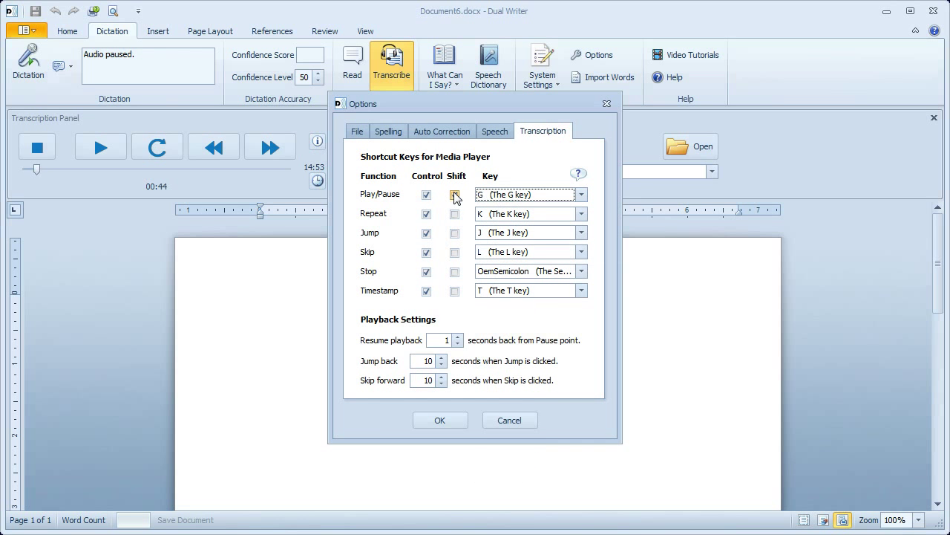
{"action": "left_click", "coordinate": [454, 194]}
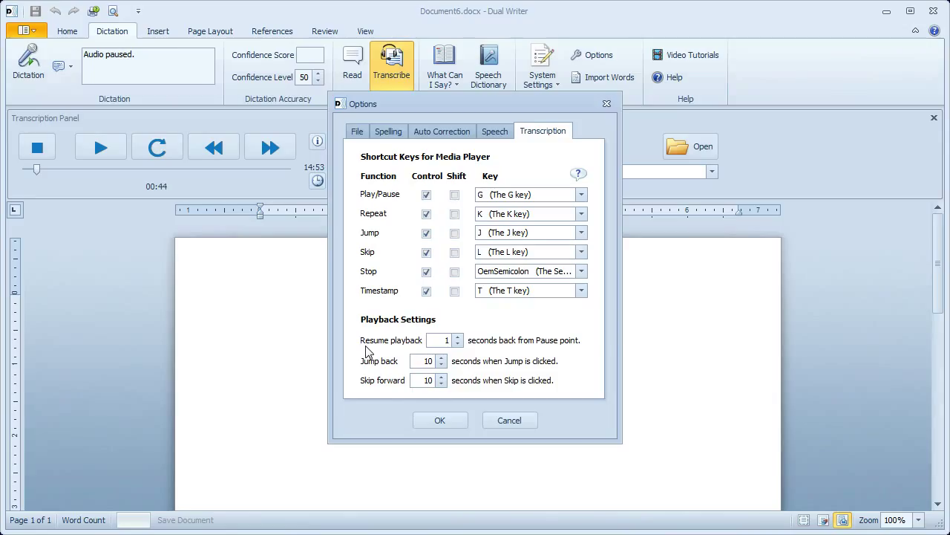
{"action": "mouse_move", "coordinate": [377, 345]}
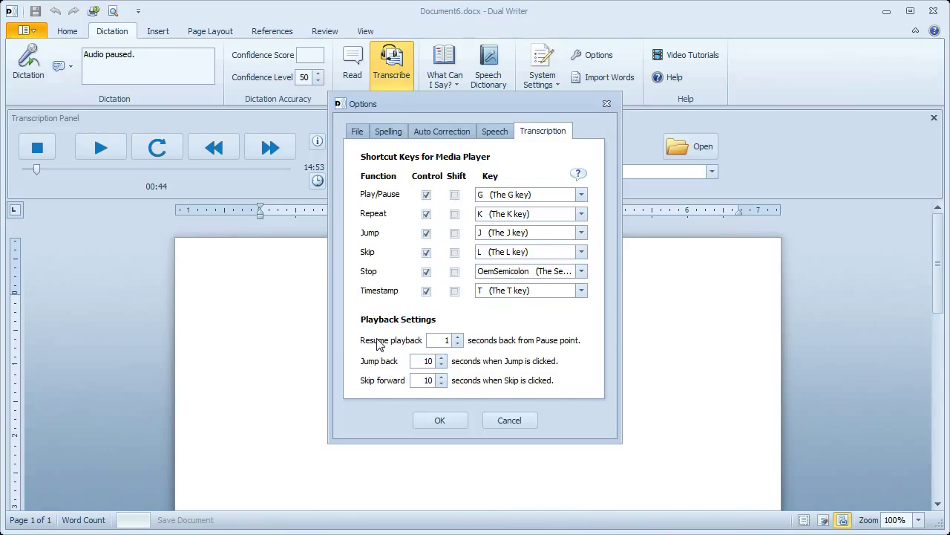
{"action": "mouse_move", "coordinate": [380, 360]}
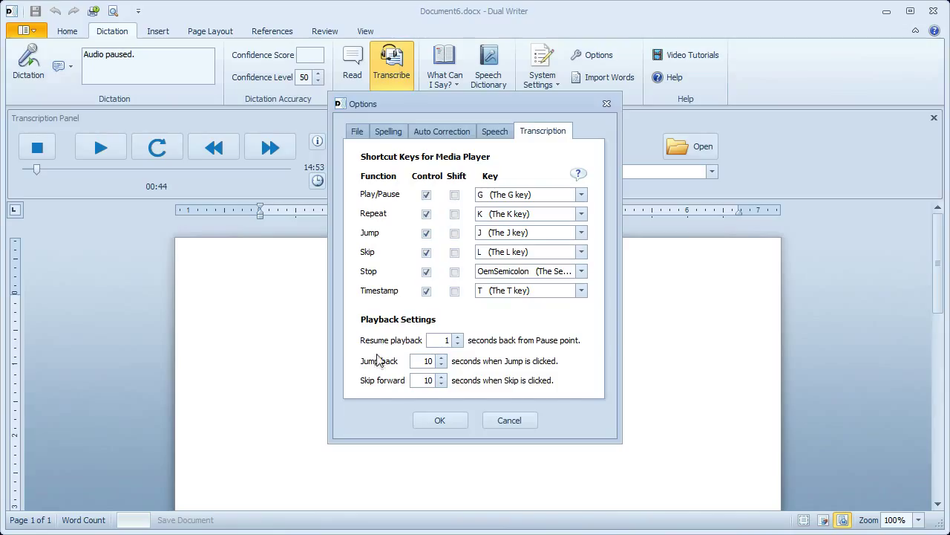
{"action": "mouse_move", "coordinate": [378, 383]}
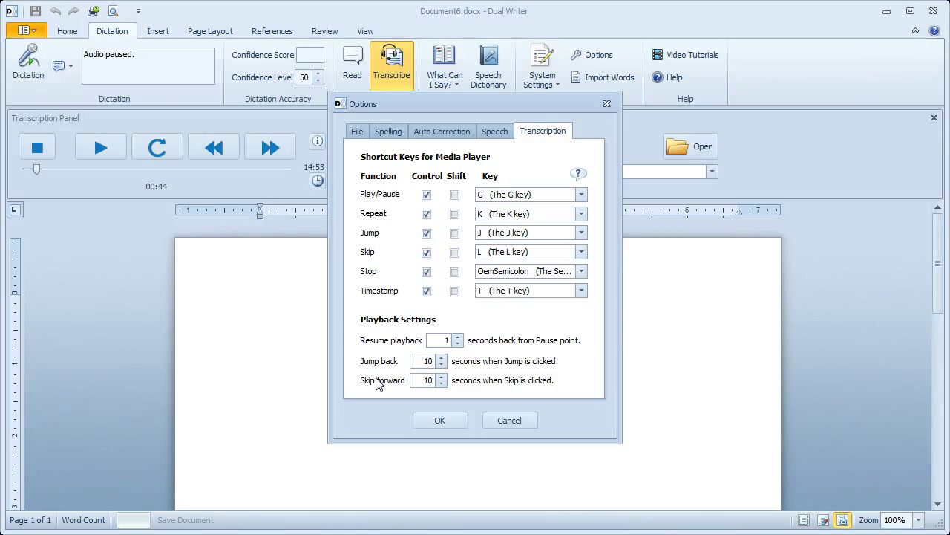
- Cancel the Options dialog without applying the shortcut changes
{"action": "left_click", "coordinate": [511, 419]}
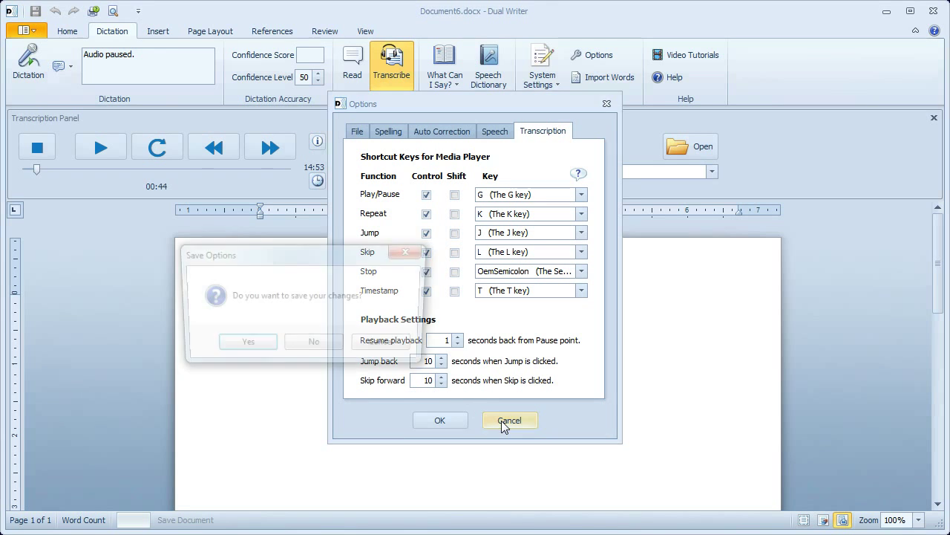
- Dismiss the save-changes prompt and place the cursor at the top of the blank page
{"action": "left_click", "coordinate": [510, 418]}
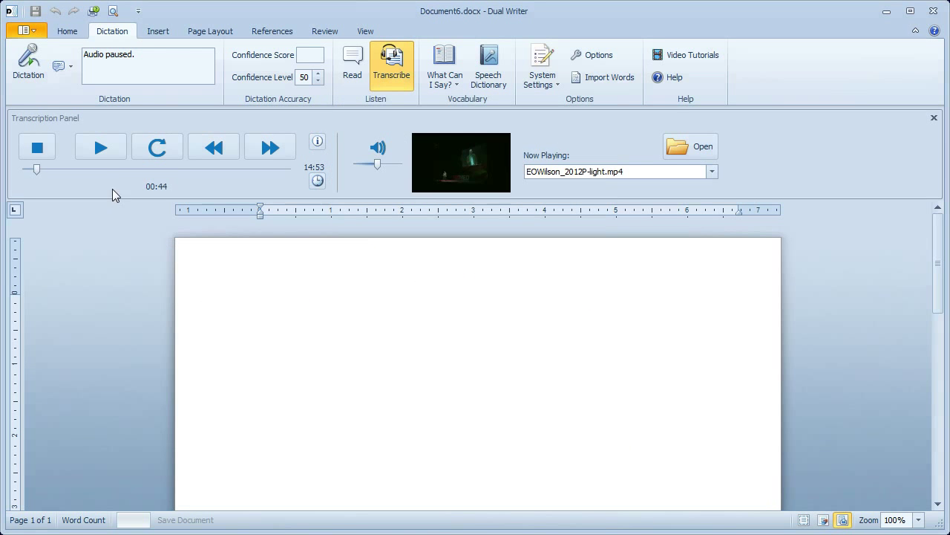
{"action": "mouse_move", "coordinate": [116, 175]}
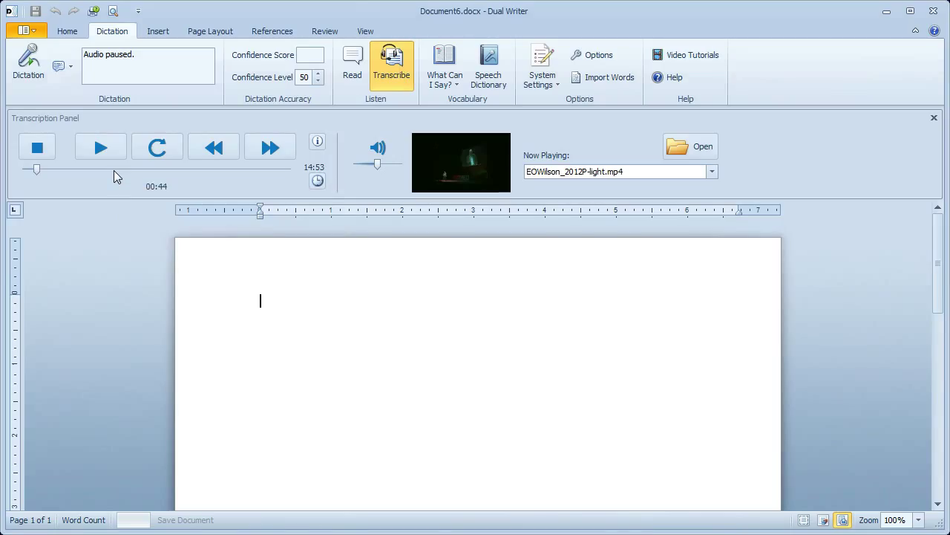
- Turn dictation on, choose Transcribe Mode, and return focus to the document
{"action": "left_click", "coordinate": [28, 62]}
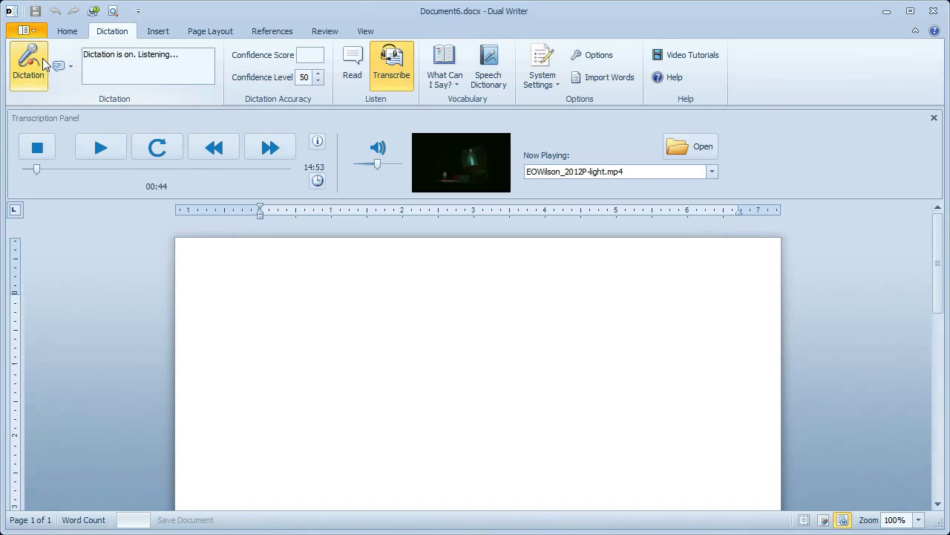
{"action": "left_click", "coordinate": [68, 66]}
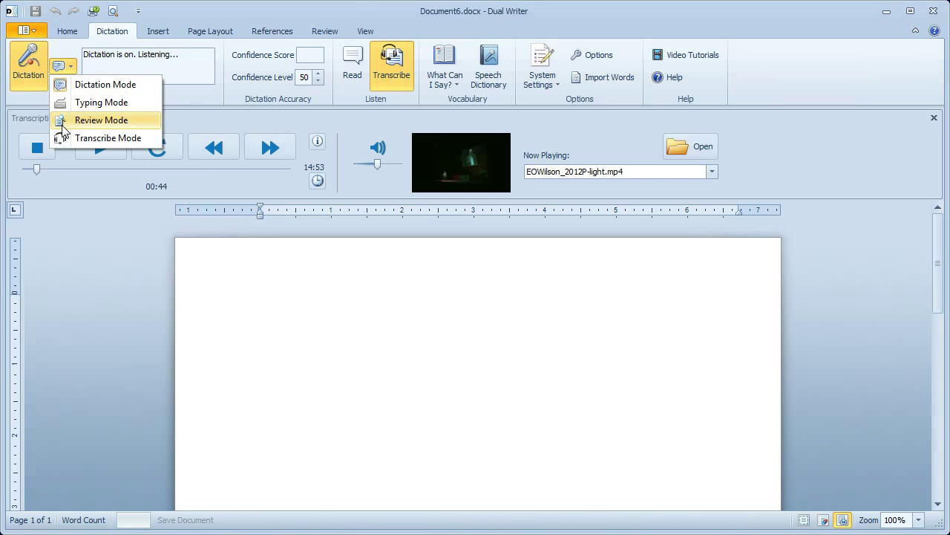
{"action": "left_click", "coordinate": [109, 137]}
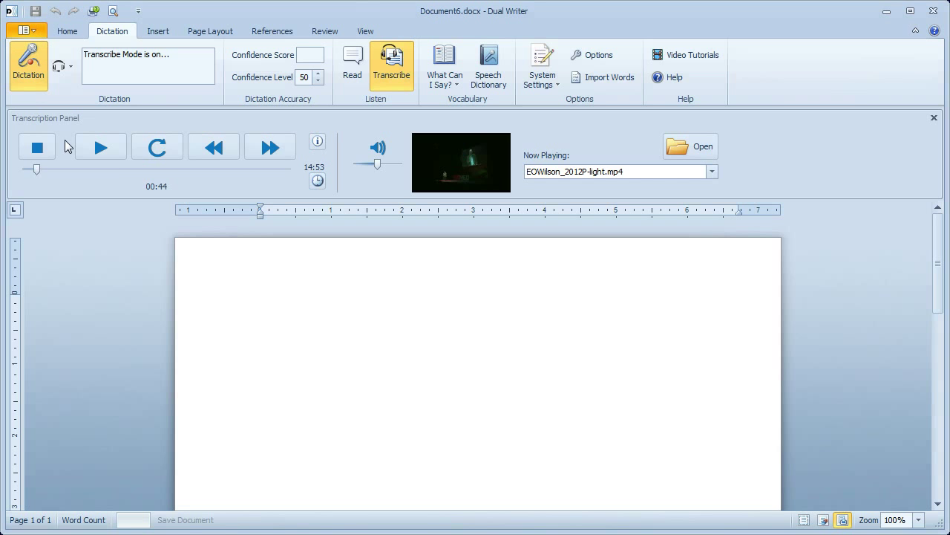
{"action": "mouse_move", "coordinate": [28, 67]}
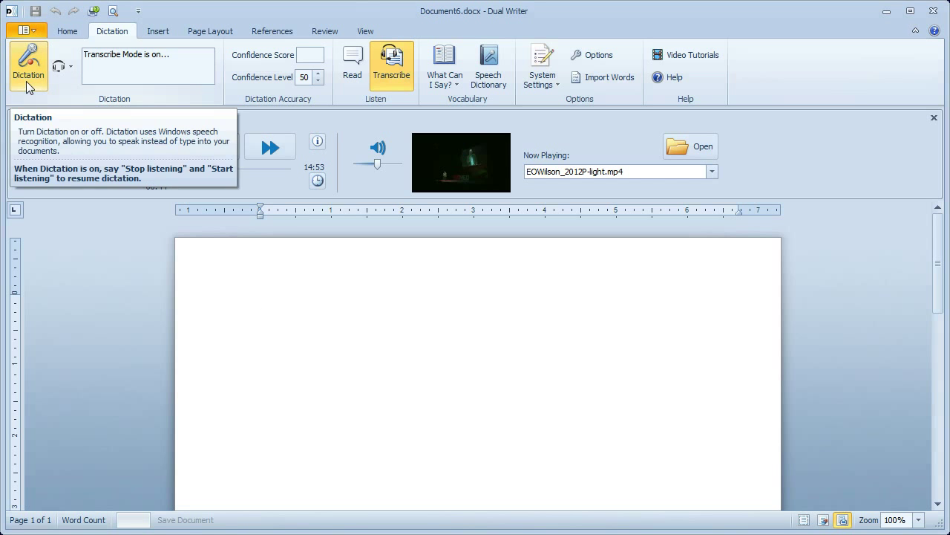
{"action": "mouse_move", "coordinate": [63, 67]}
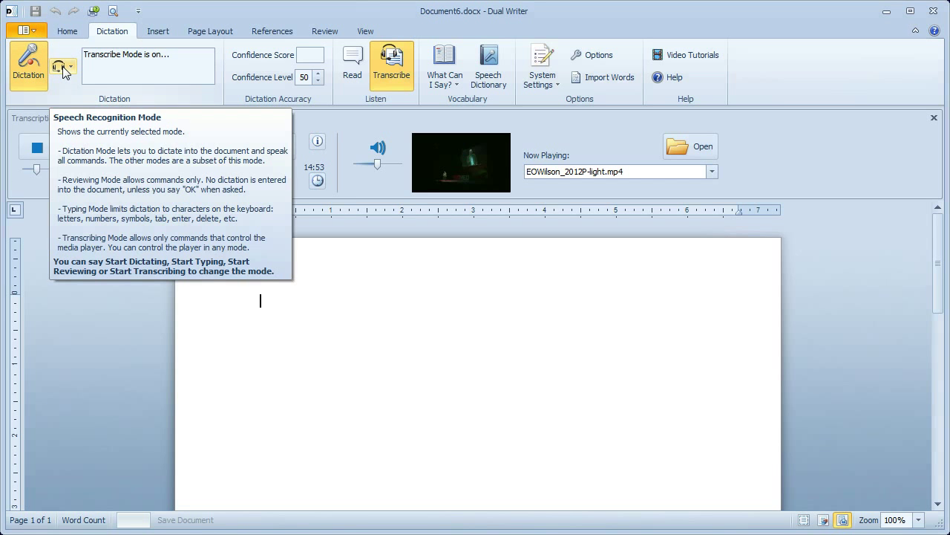
{"action": "left_click", "coordinate": [72, 67]}
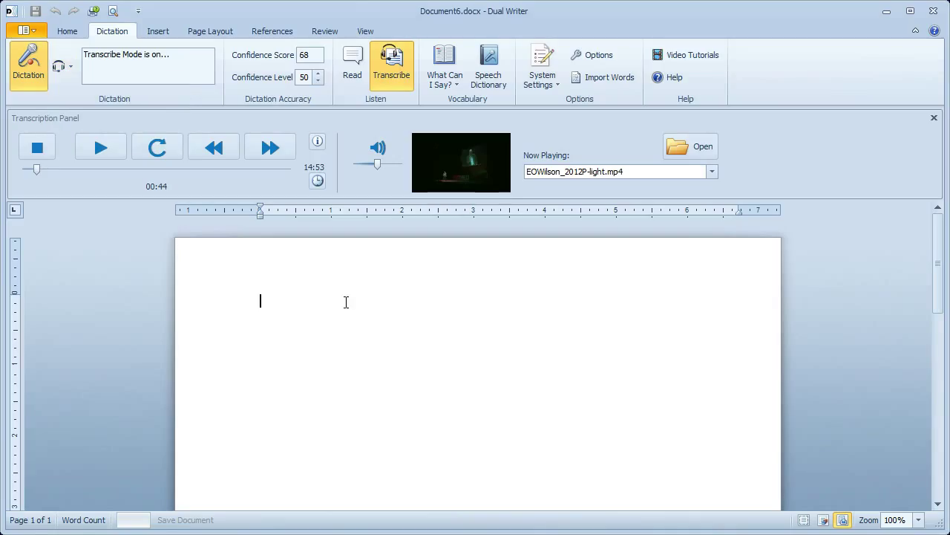
- Play and pause the talk while typing "The task you've chosen." into the document
{"action": "left_click", "coordinate": [101, 147]}
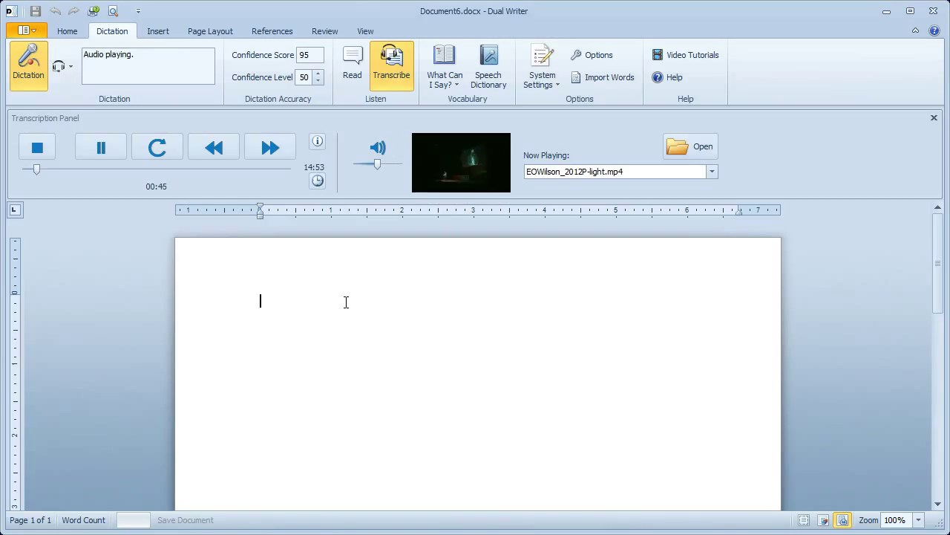
{"action": "left_click", "coordinate": [101, 147]}
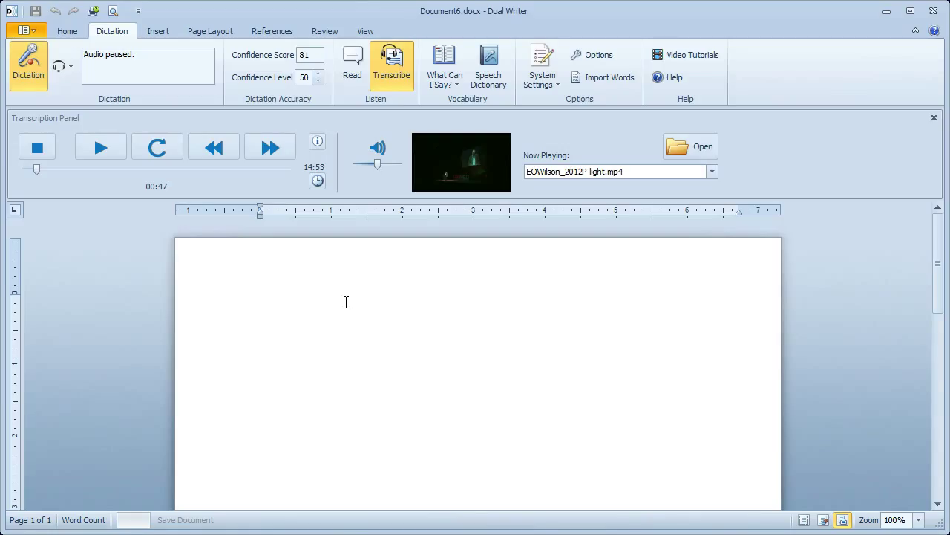
{"action": "left_click", "coordinate": [260, 302]}
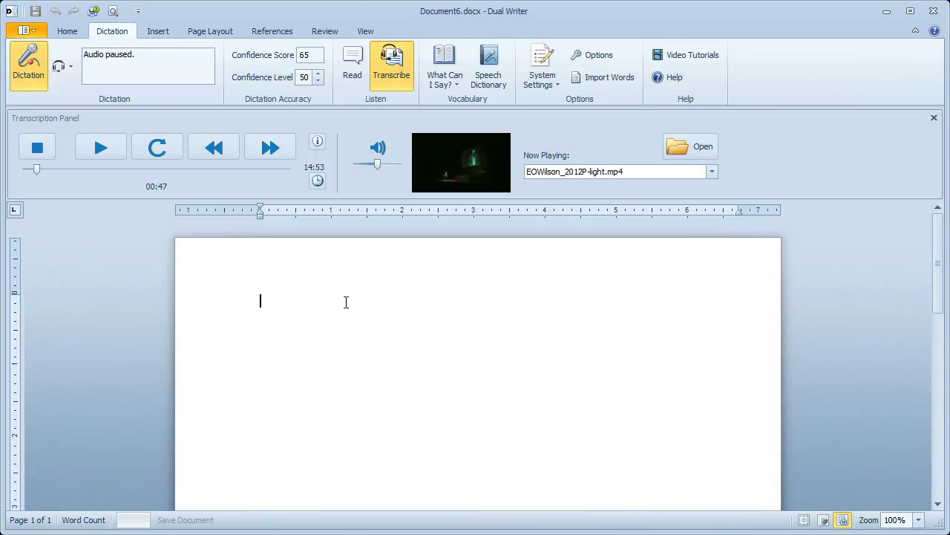
{"action": "left_click", "coordinate": [101, 147]}
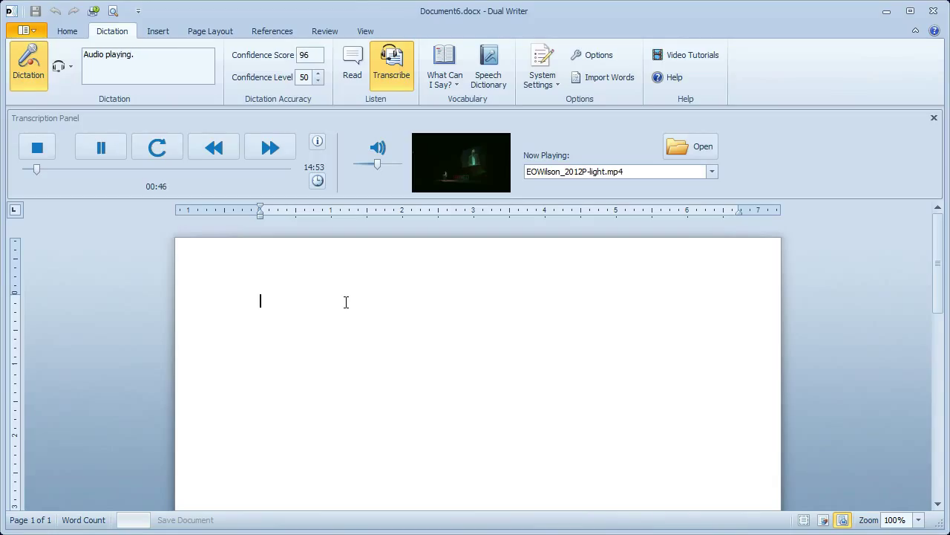
{"action": "type", "text": "The task you"}
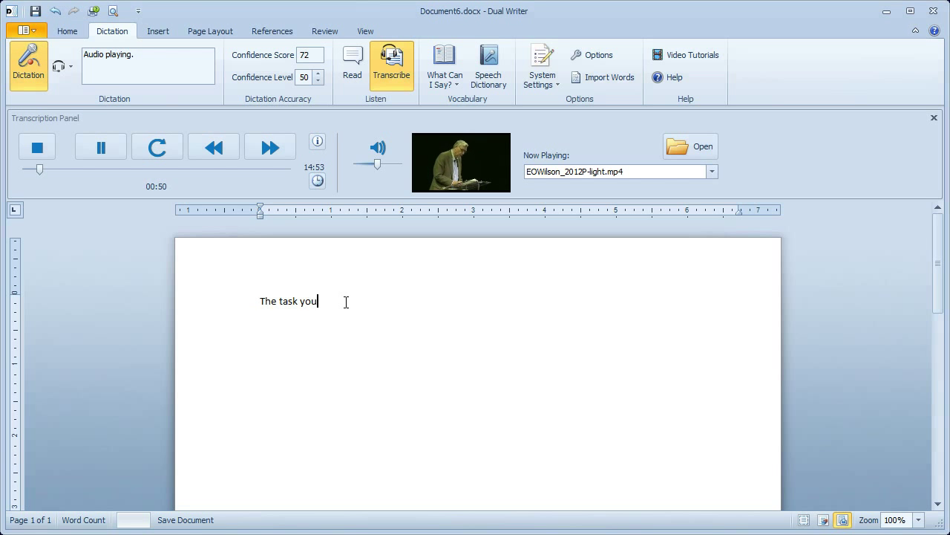
{"action": "type", "text": ";ve"}
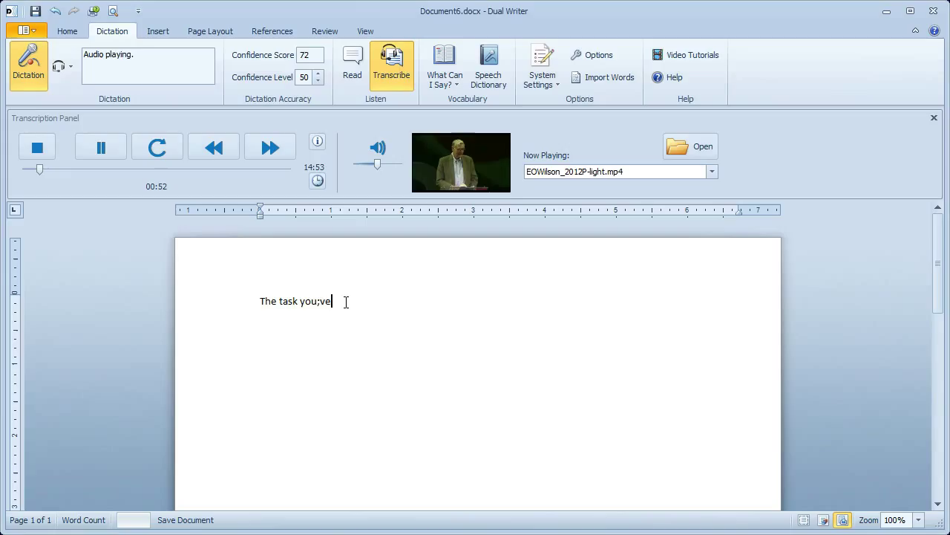
{"action": "left_click", "coordinate": [101, 147]}
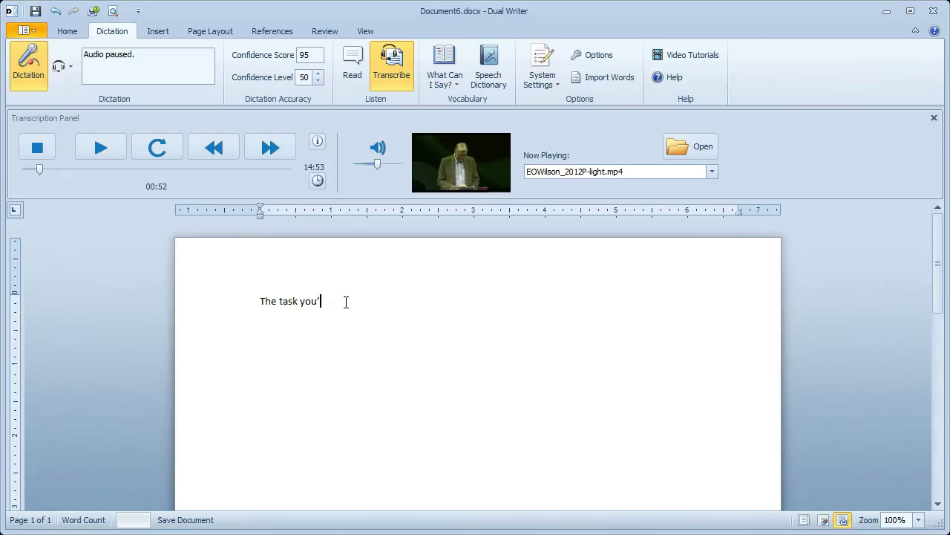
{"action": "type", "text": "ve chosen."}
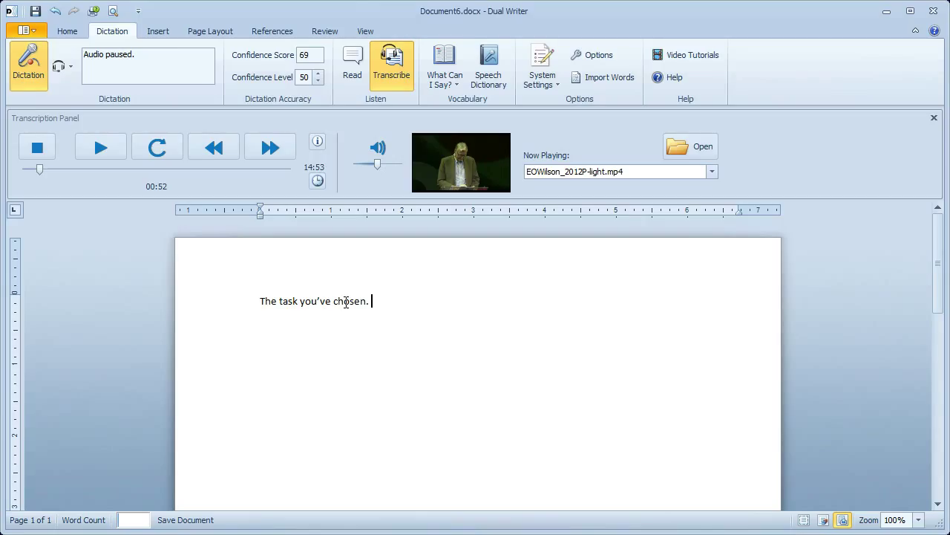
- Jump the talk ahead in stages, pausing between jumps, until it sits at 2:06
{"action": "left_click", "coordinate": [101, 147]}
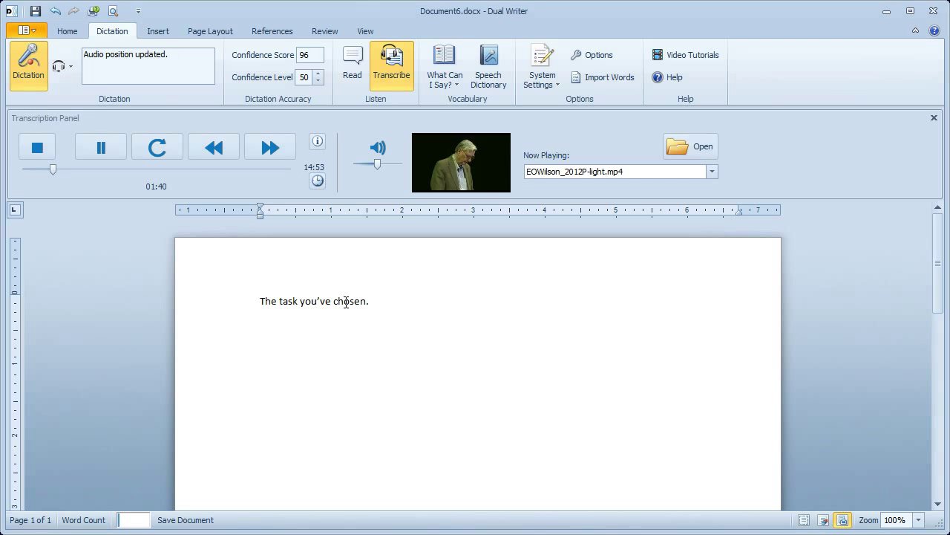
{"action": "left_click", "coordinate": [101, 147]}
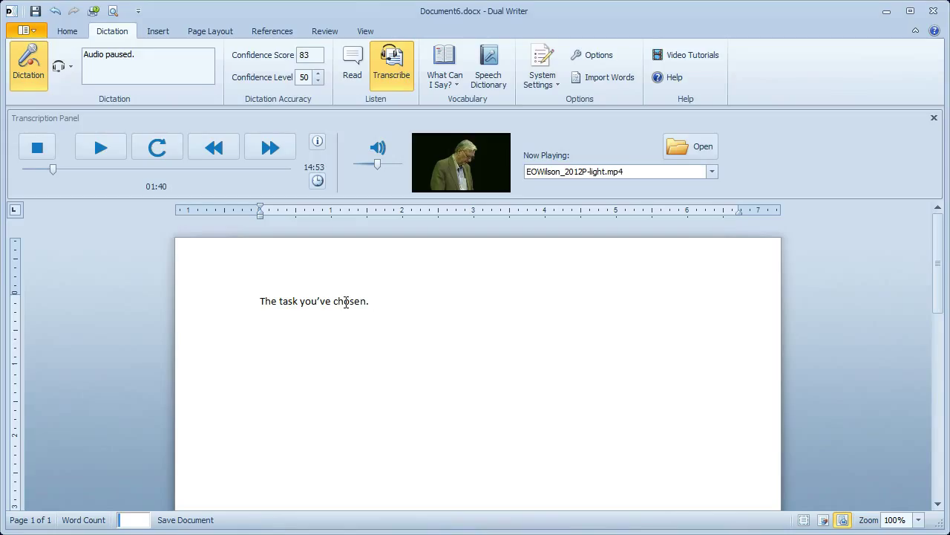
{"action": "left_click", "coordinate": [101, 147]}
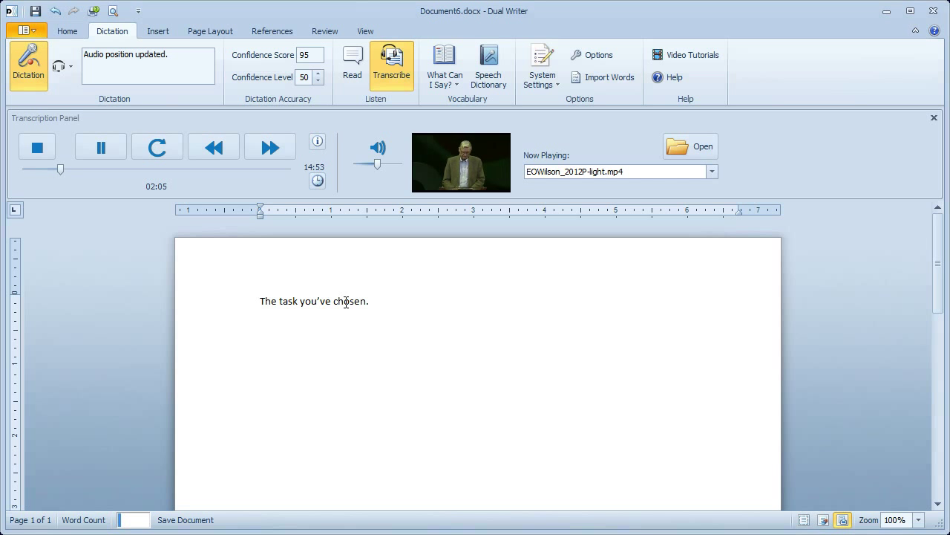
{"action": "left_click", "coordinate": [101, 147]}
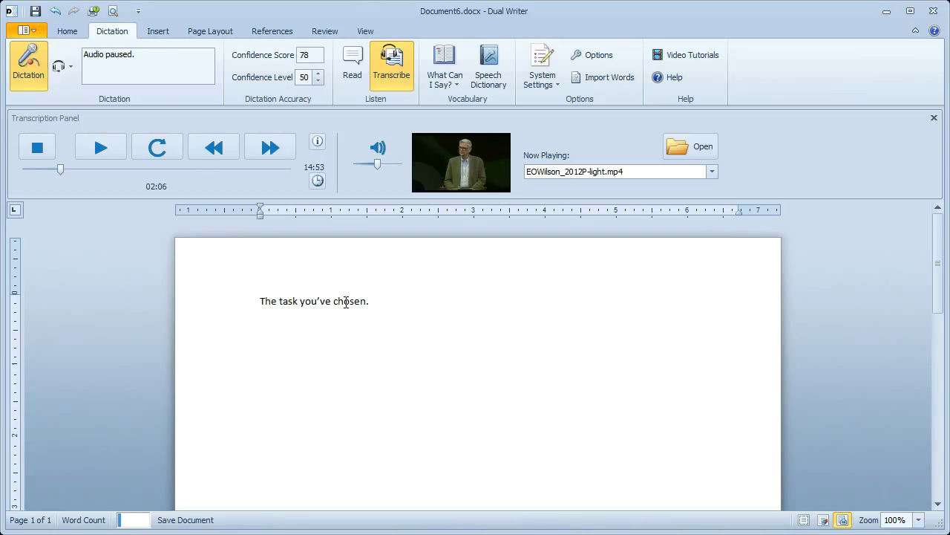
{"action": "left_click", "coordinate": [101, 147]}
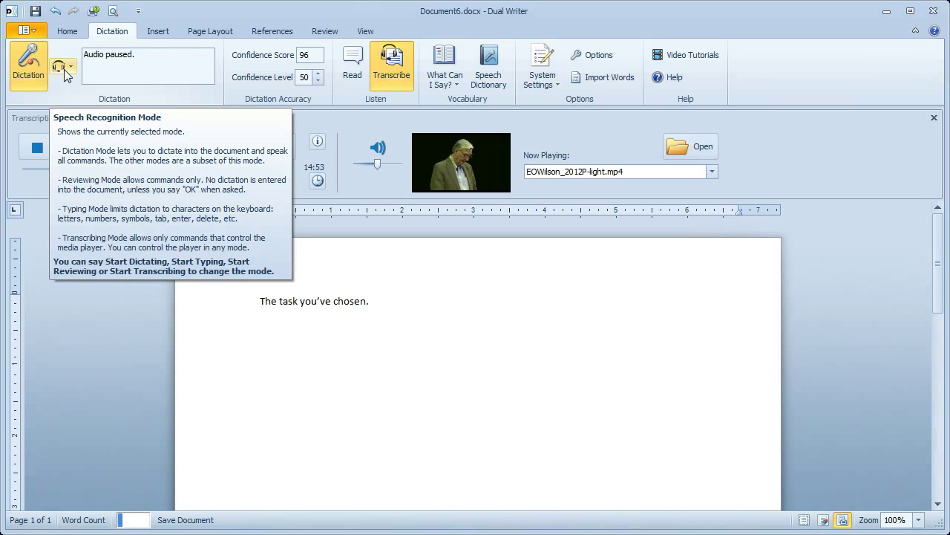
- Skip the talk ahead to 11:02 and switch speech recognition to Dictation Mode
{"action": "left_click", "coordinate": [72, 69]}
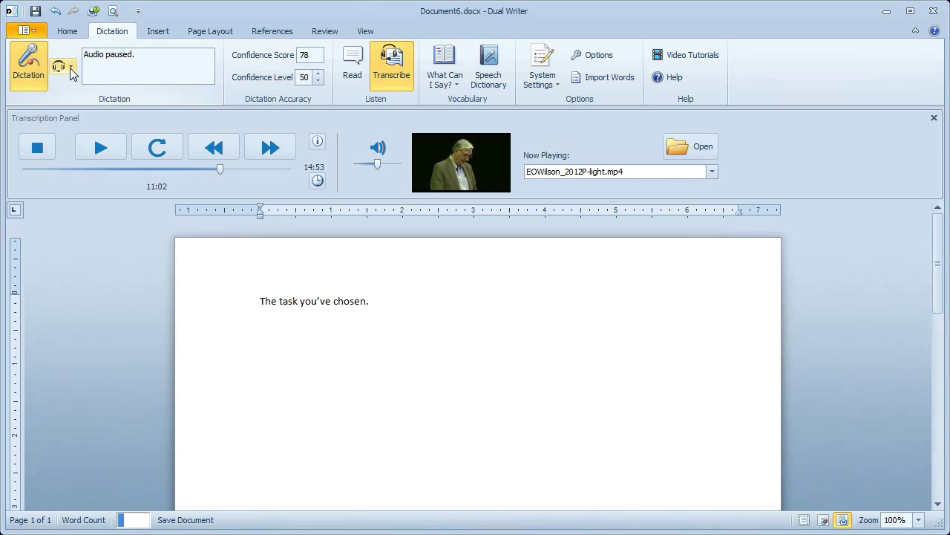
{"action": "left_click", "coordinate": [61, 66]}
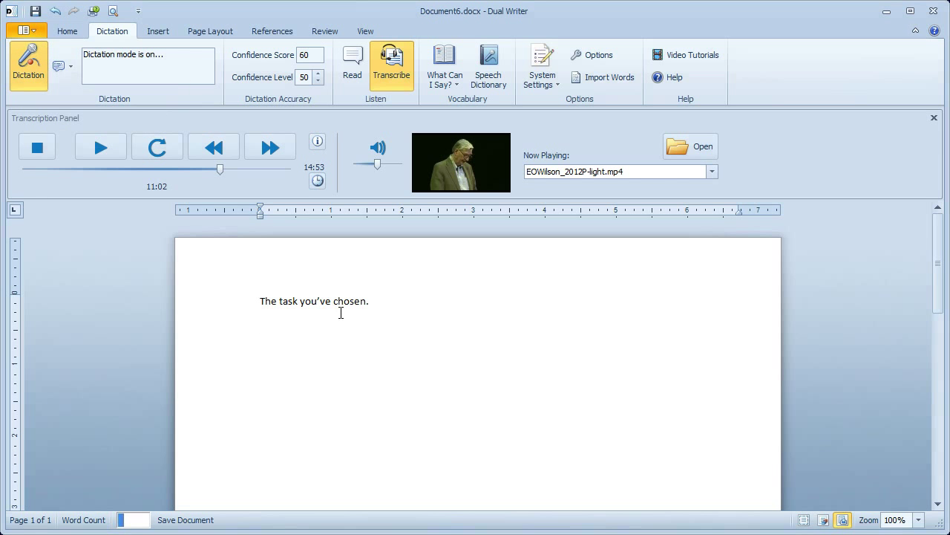
- On a new line, dictate the subjects sentence (physics, chemistry, biology, medicine) while pausing and resuming the talk
{"action": "left_click", "coordinate": [101, 147]}
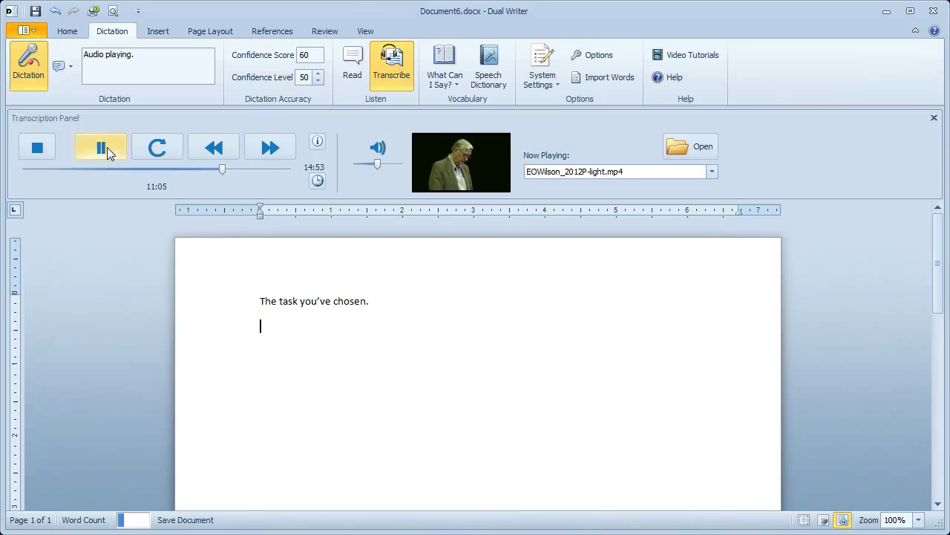
{"action": "left_click", "coordinate": [101, 147]}
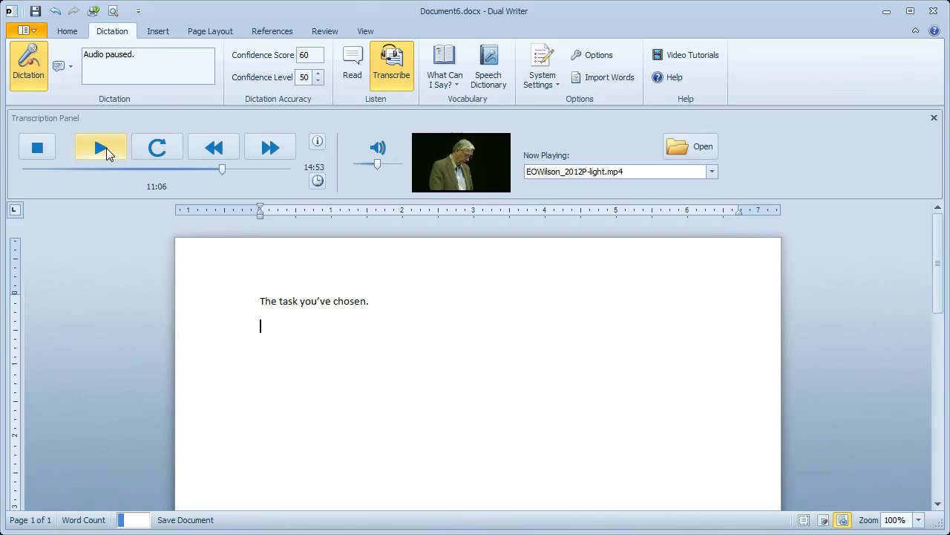
{"action": "left_click", "coordinate": [101, 147]}
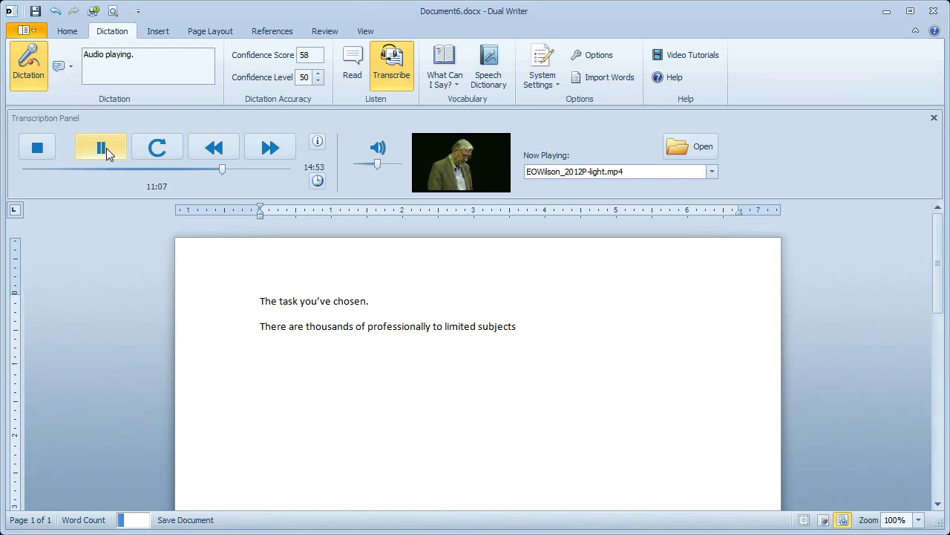
{"action": "left_click", "coordinate": [101, 147]}
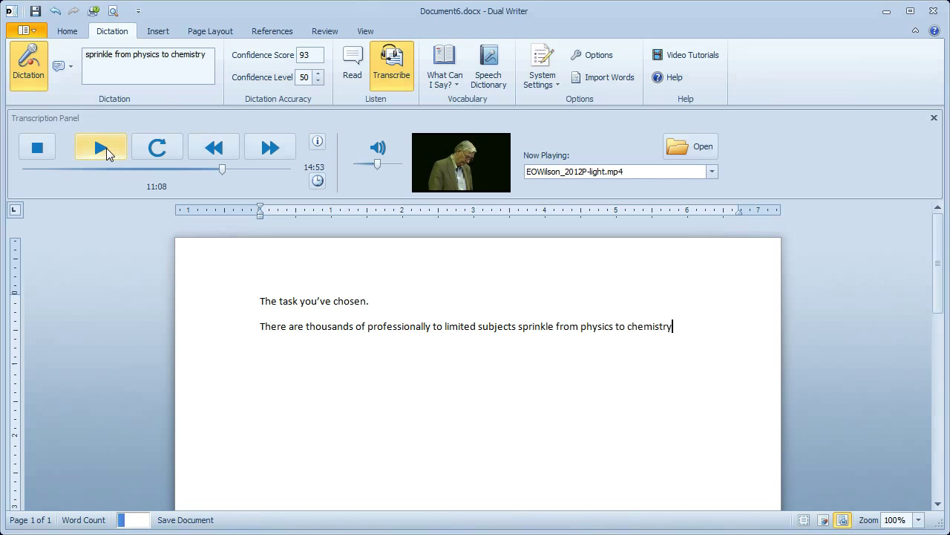
{"action": "left_click", "coordinate": [101, 147]}
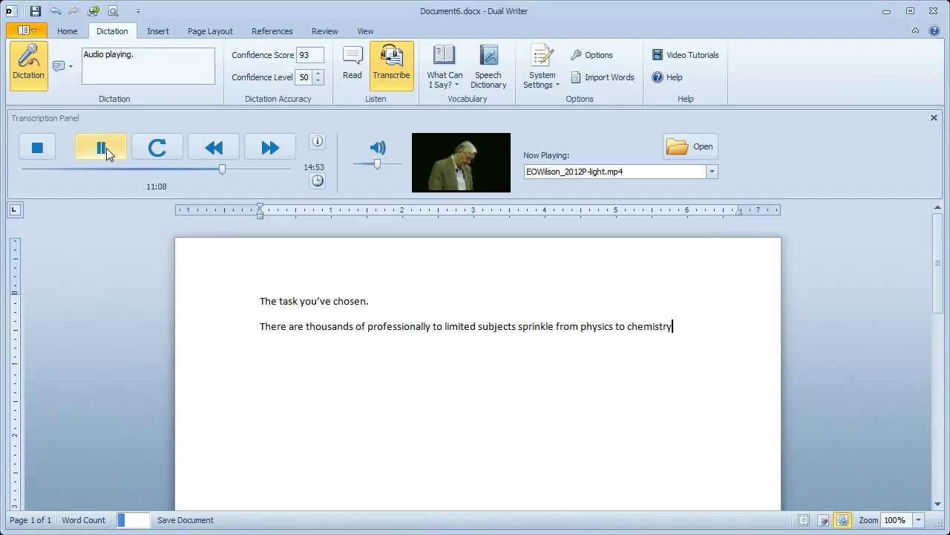
{"action": "left_click", "coordinate": [101, 147]}
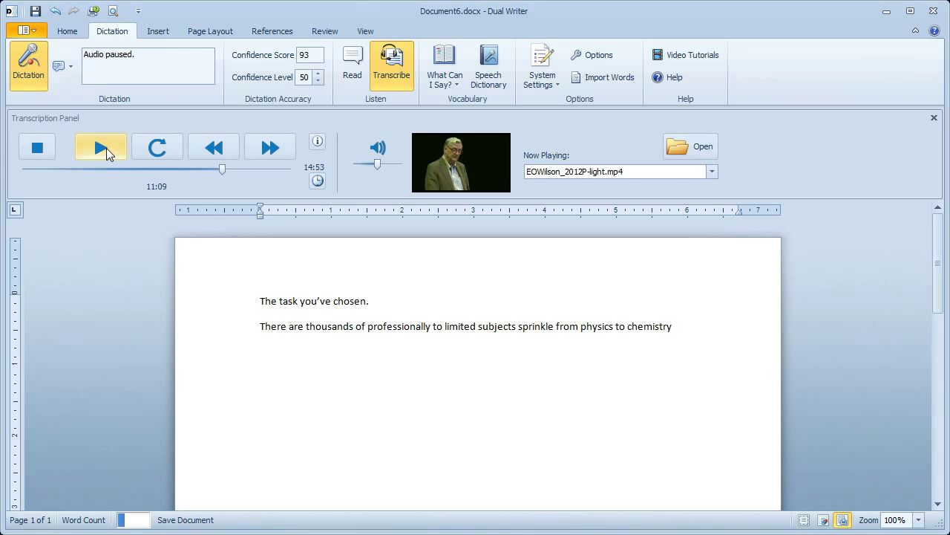
{"action": "left_click", "coordinate": [101, 147]}
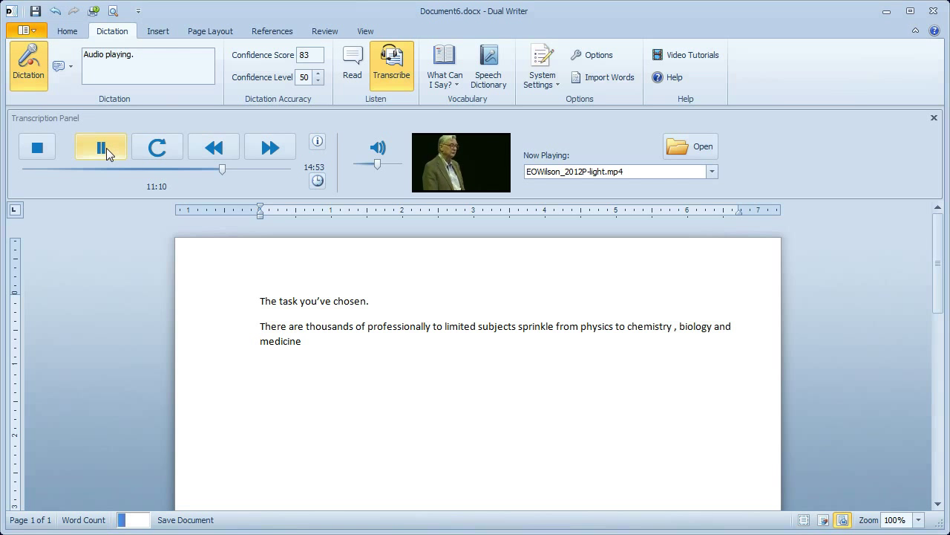
{"action": "left_click", "coordinate": [101, 147]}
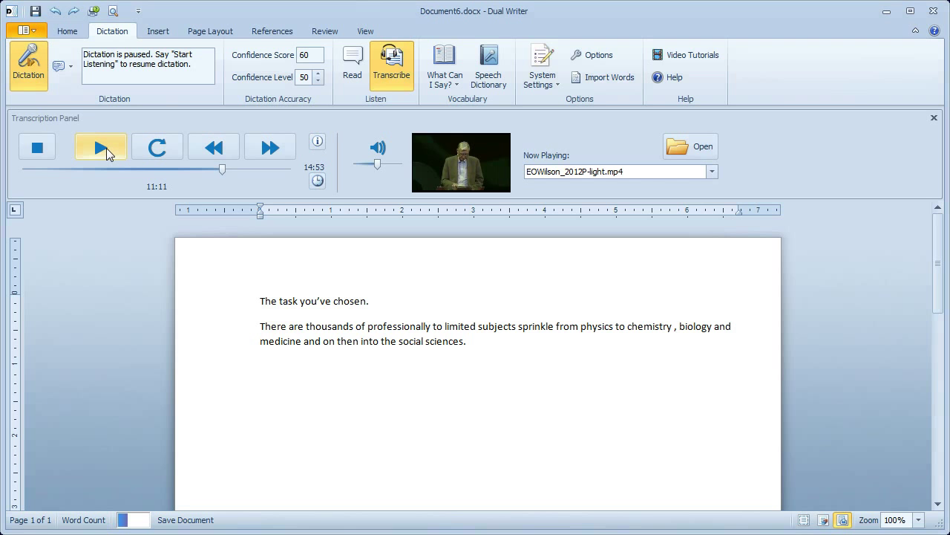
- Leave the insertion point after "into the social sciences." with dictation paused at 11:11
{"action": "left_click", "coordinate": [467, 340]}
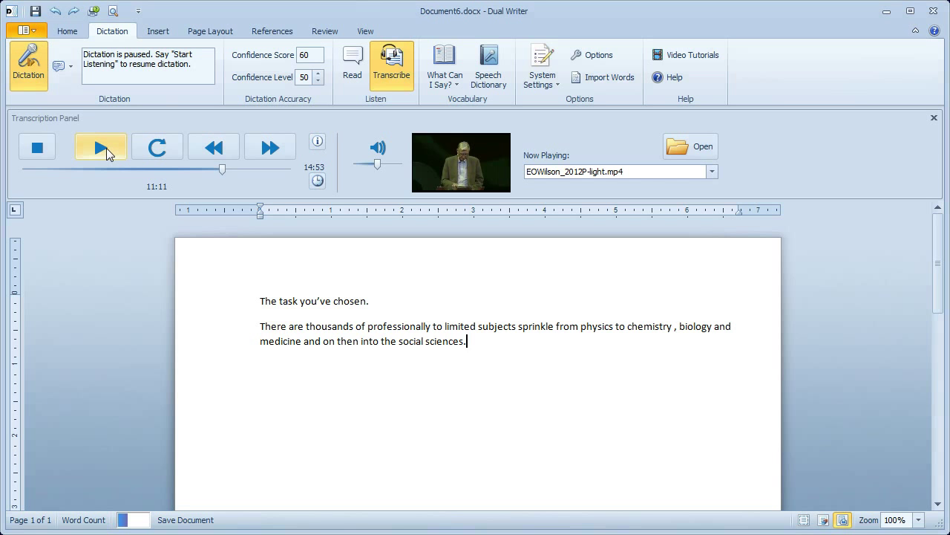